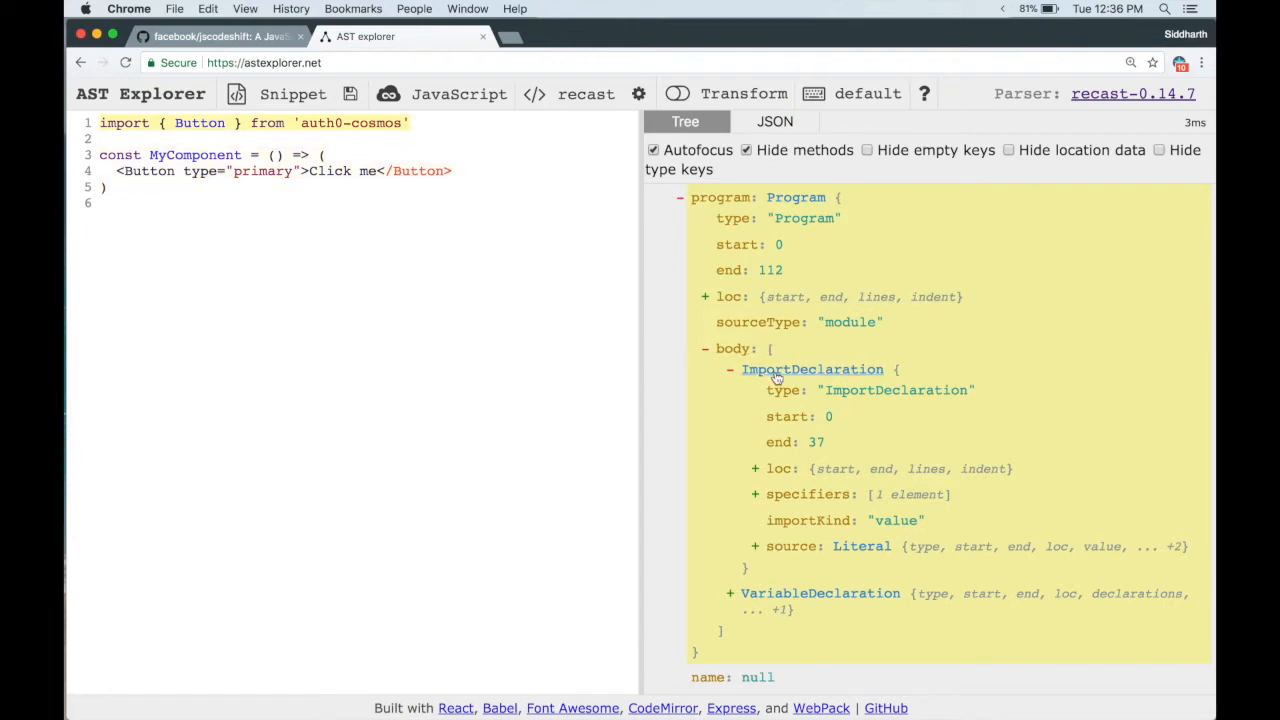
# Collapse the ImportDeclaration node in the Tree panel to summarize the program body
pyautogui.click(729, 369)
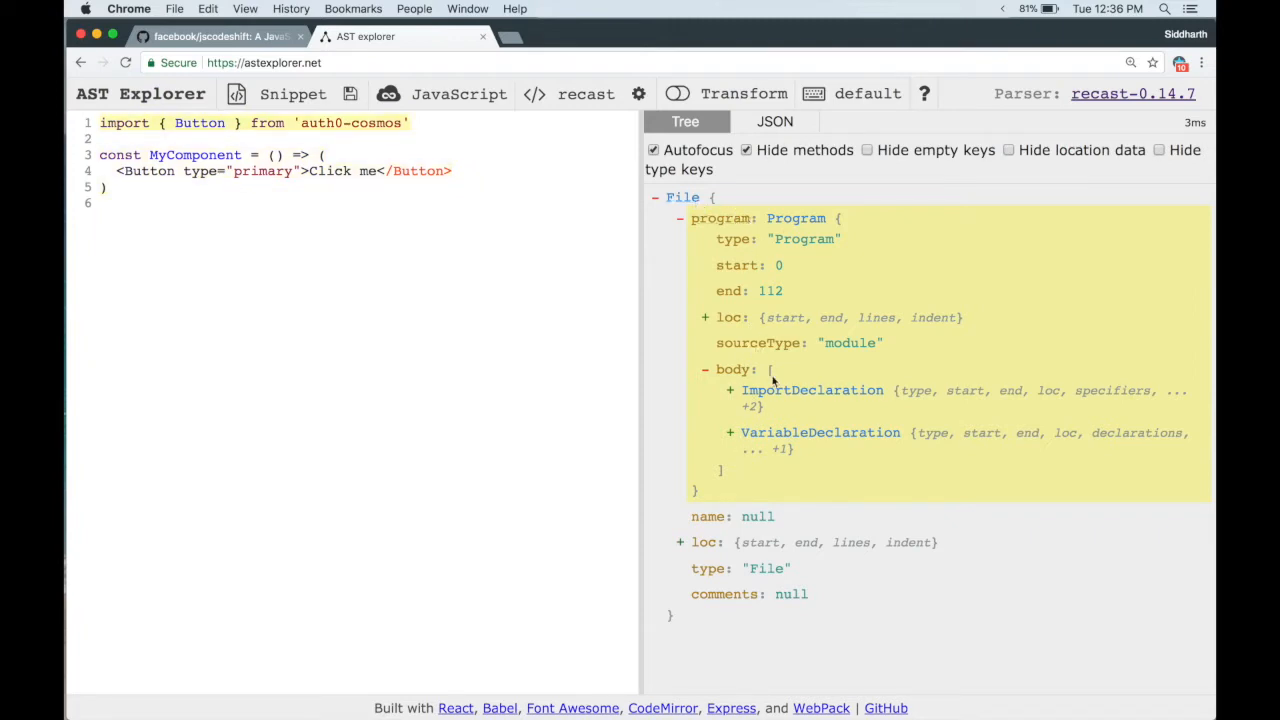
pyautogui.moveTo(812, 390)
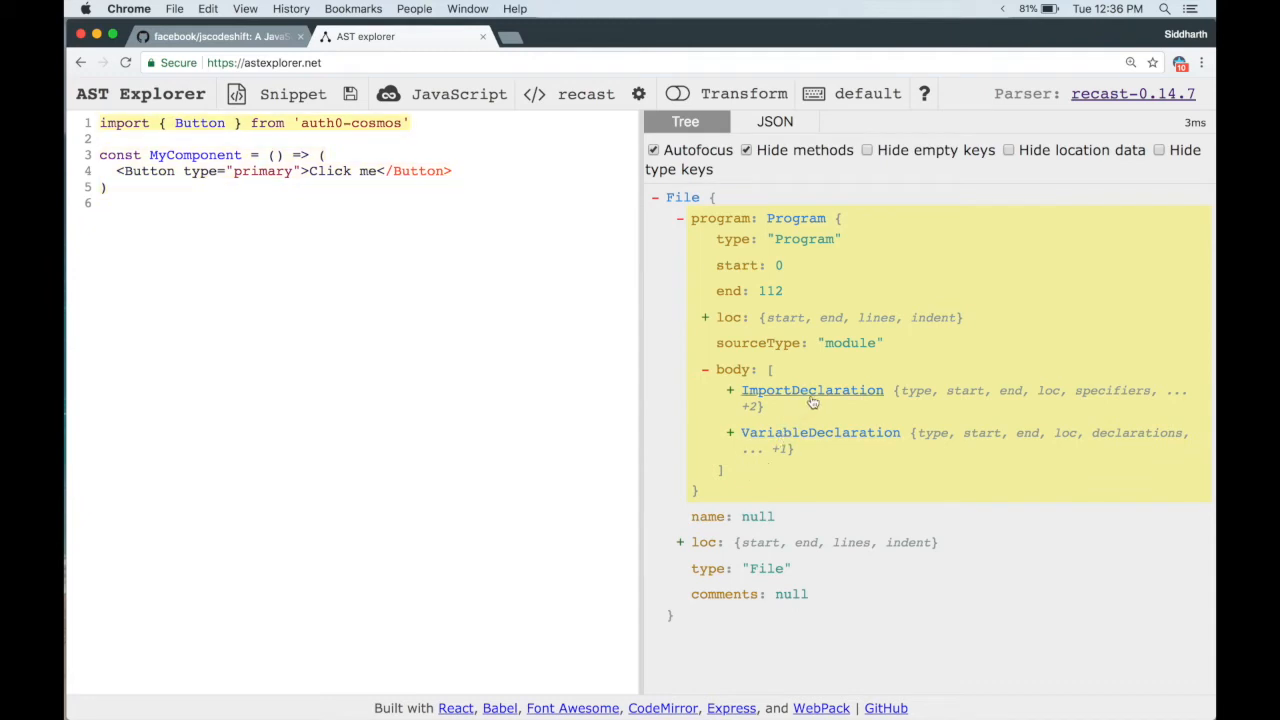
pyautogui.moveTo(820, 400)
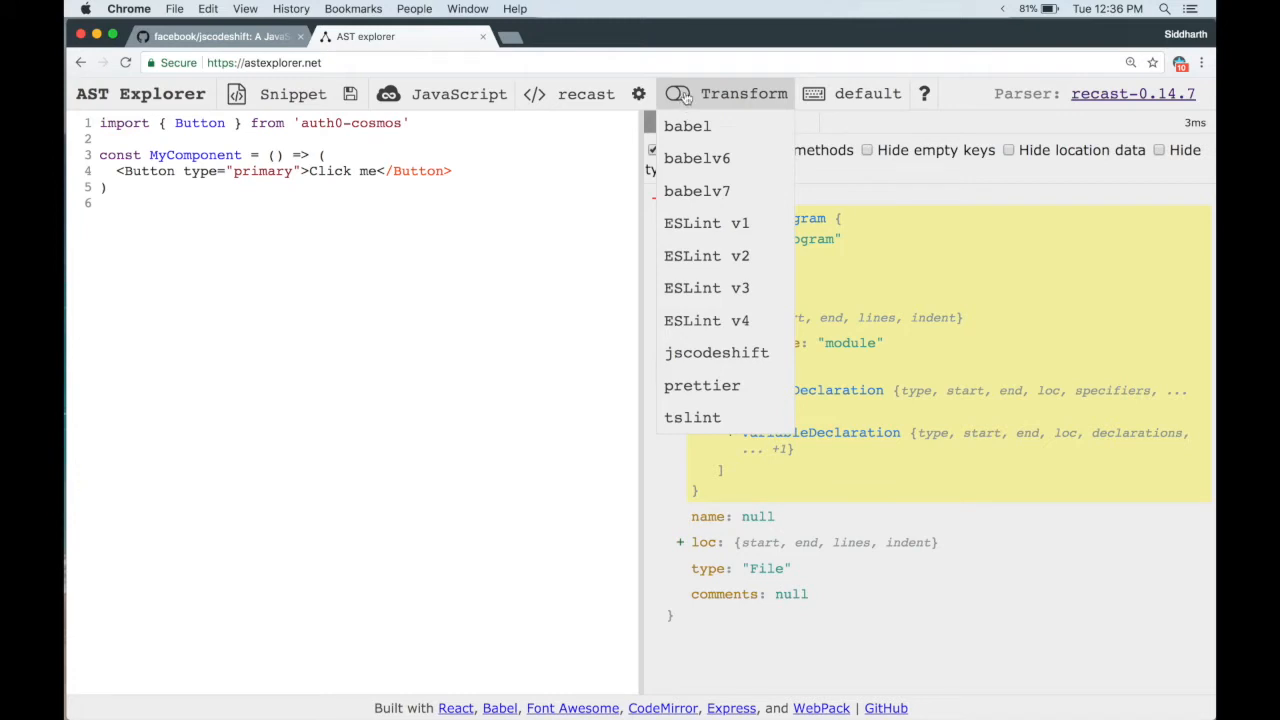
pyautogui.moveTo(716, 352)
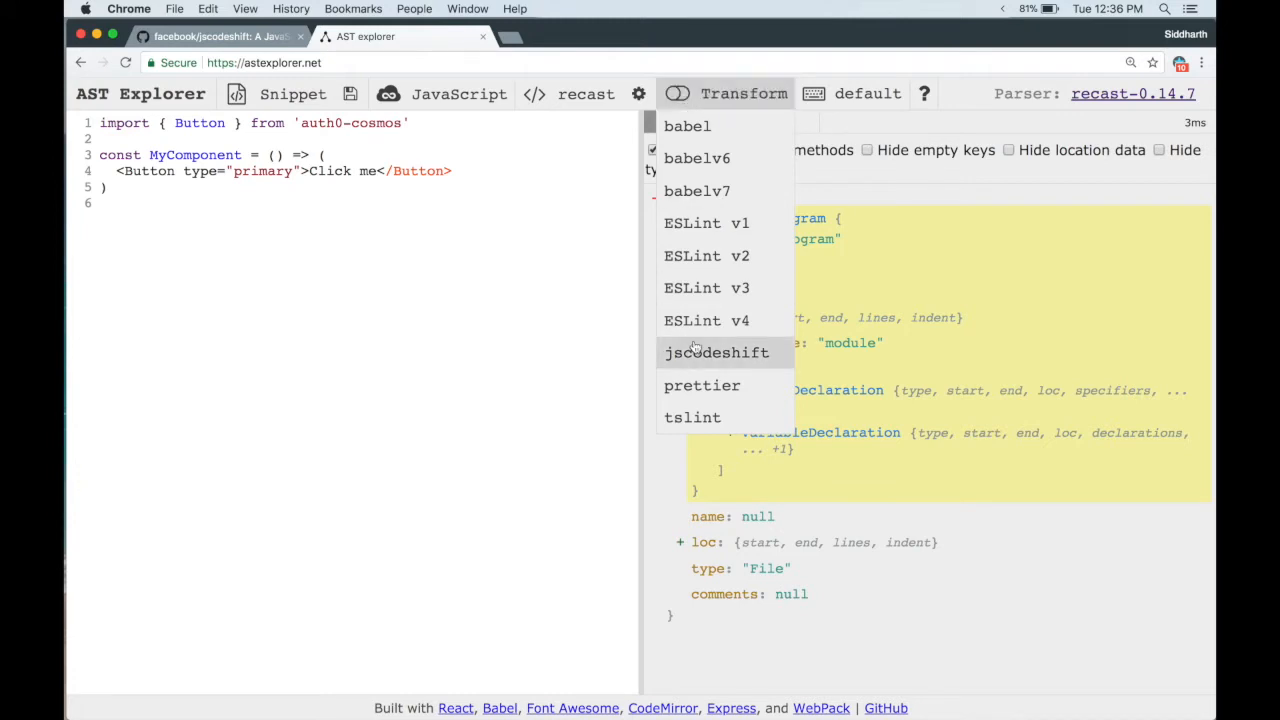
# Enable the jscodeshift transformer and highlight j(file.source), file and api in the template
pyautogui.click(716, 352)
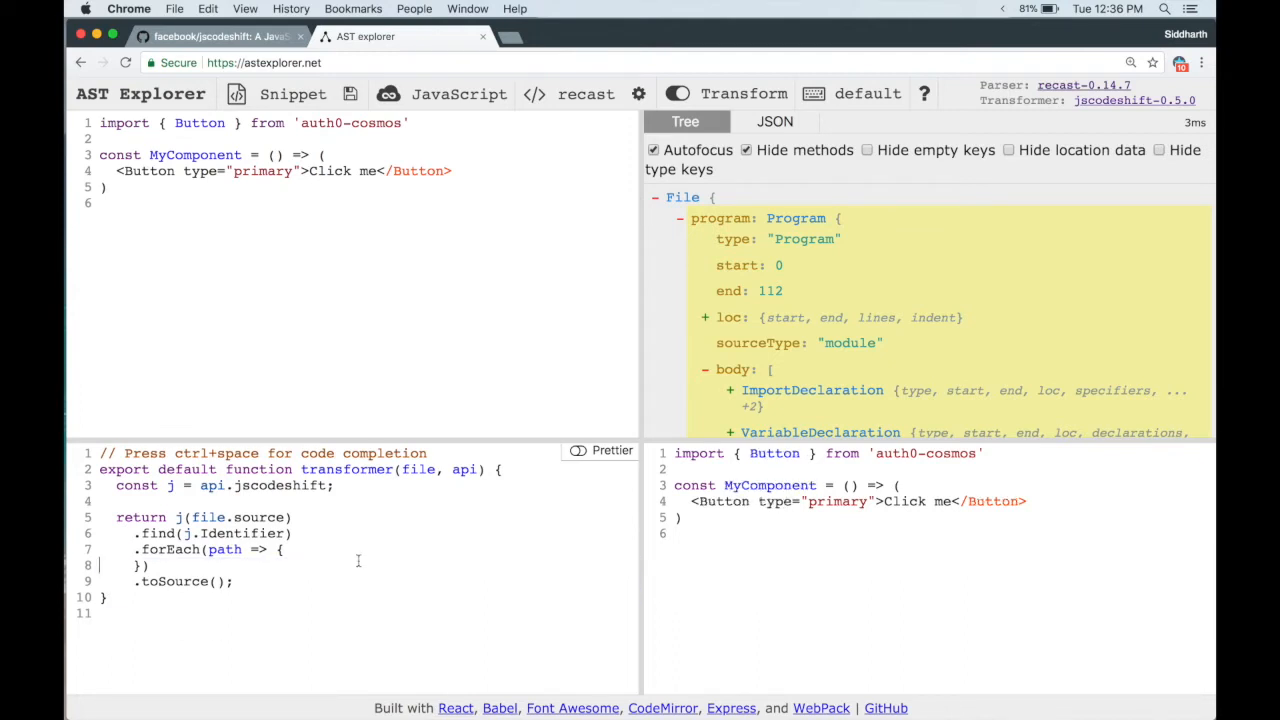
pyautogui.doubleClick(233, 517)
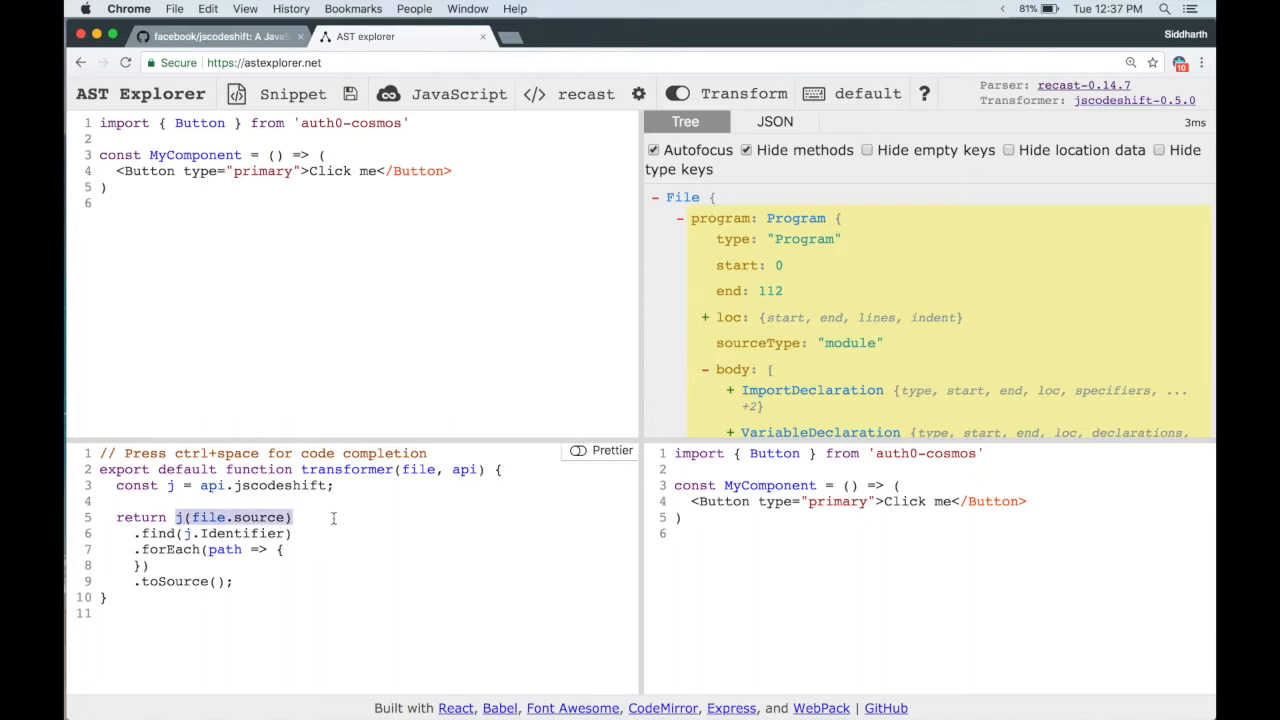
pyautogui.click(424, 469)
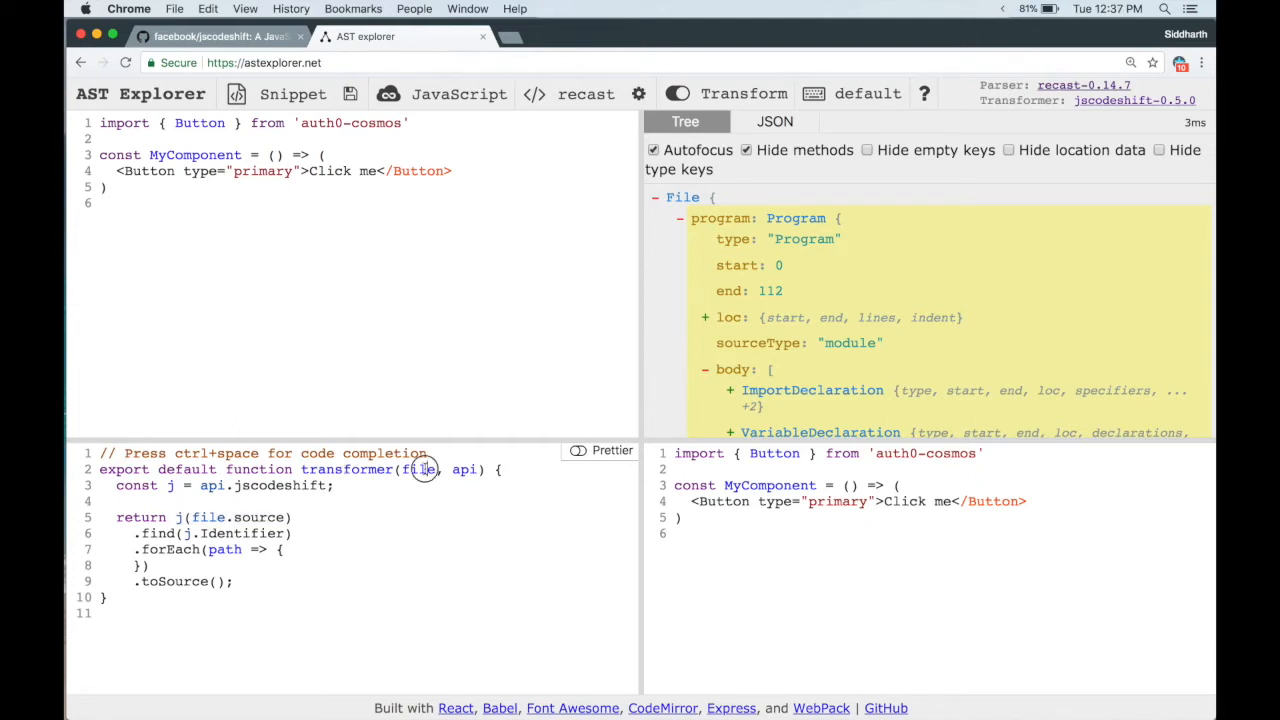
pyautogui.doubleClick(463, 469)
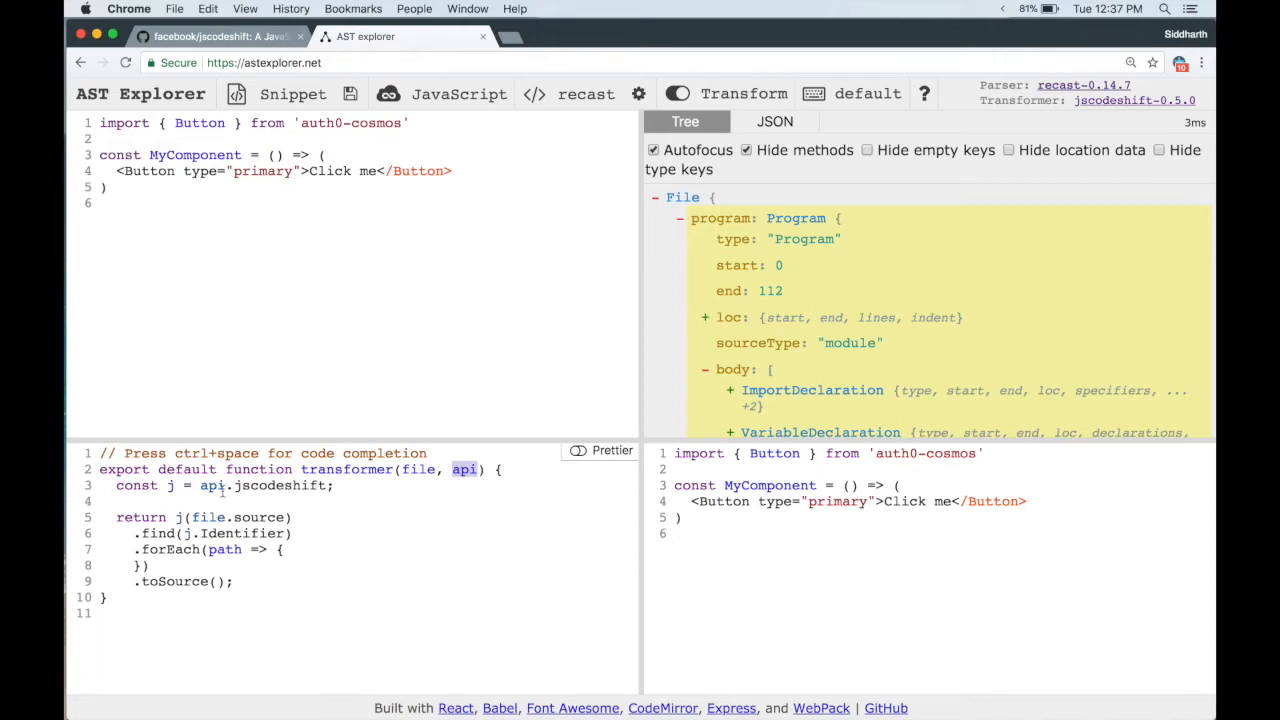
pyautogui.doubleClick(230, 517)
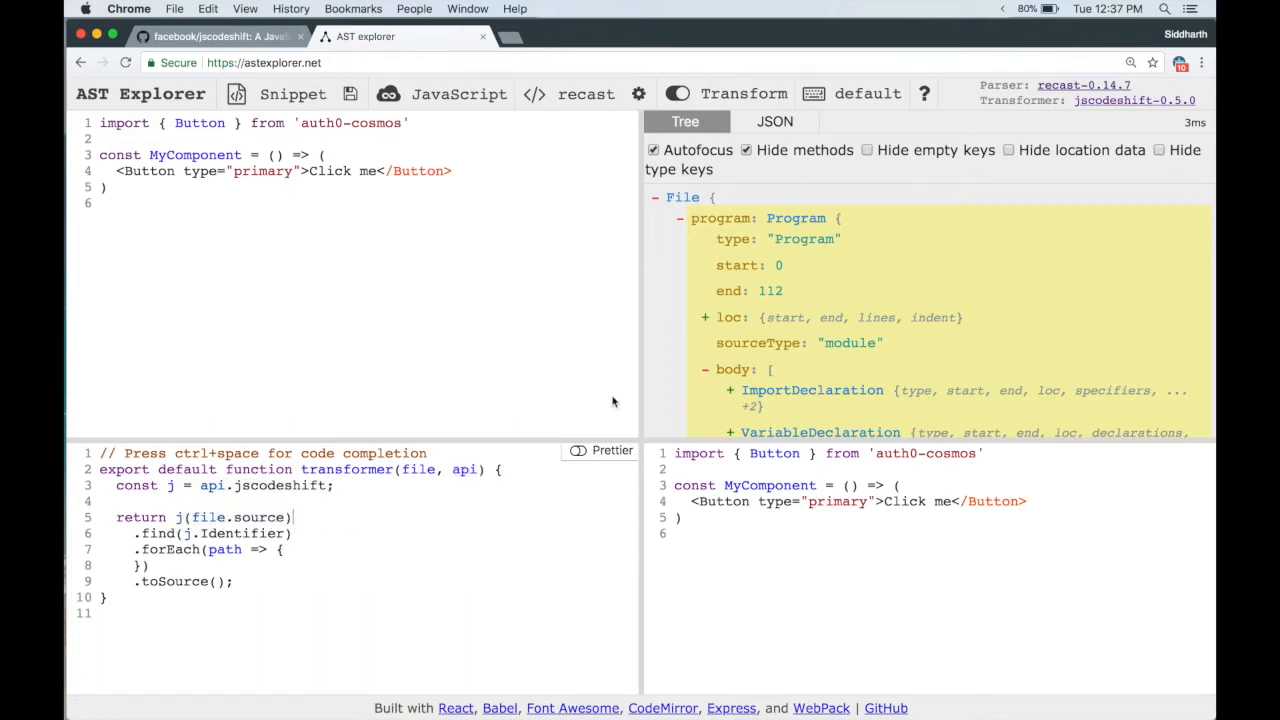
# Replace j.Identifier with j.ImportDeclaration and add console.log(path.value) inside forEach
pyautogui.scroll(-3)
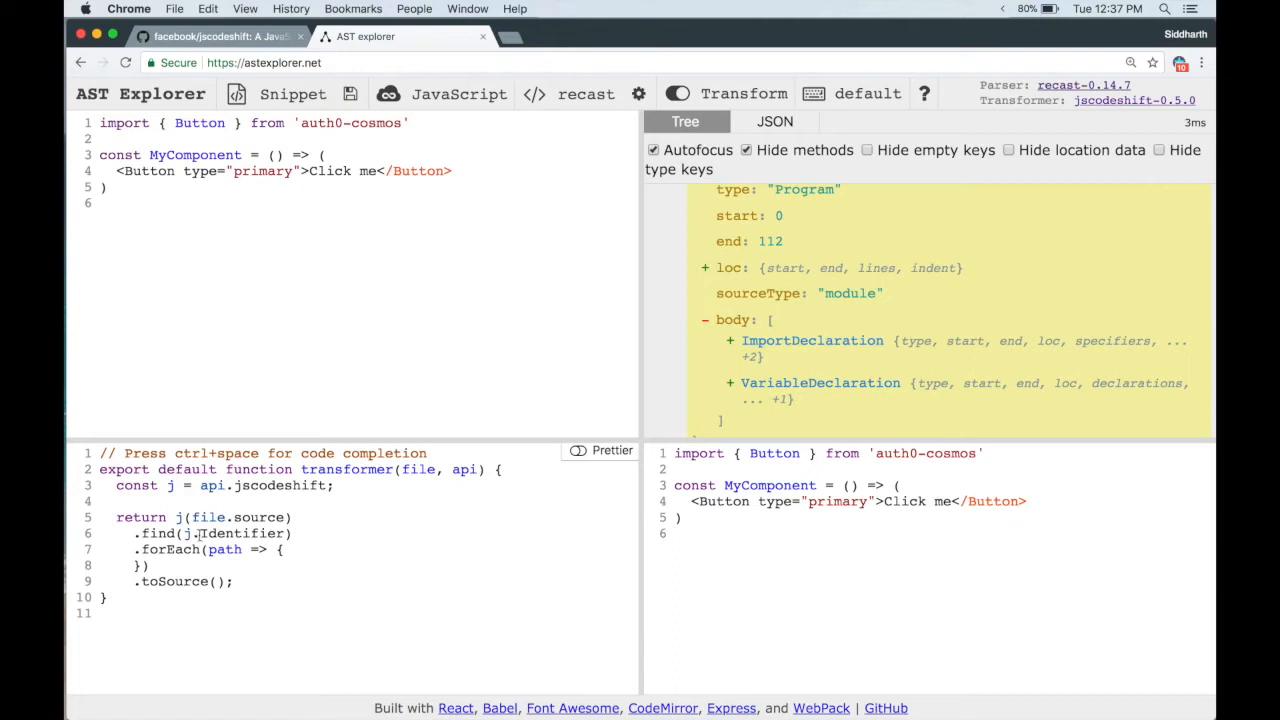
pyautogui.click(730, 340)
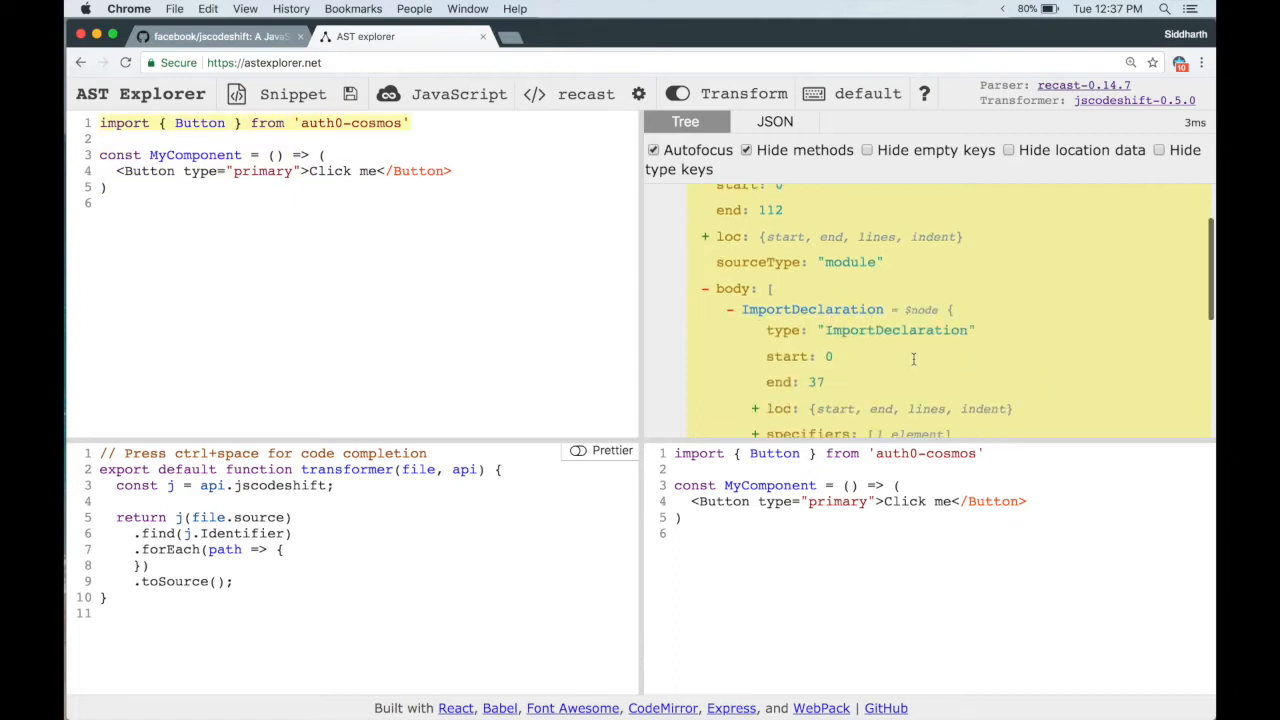
pyautogui.doubleClick(895, 330)
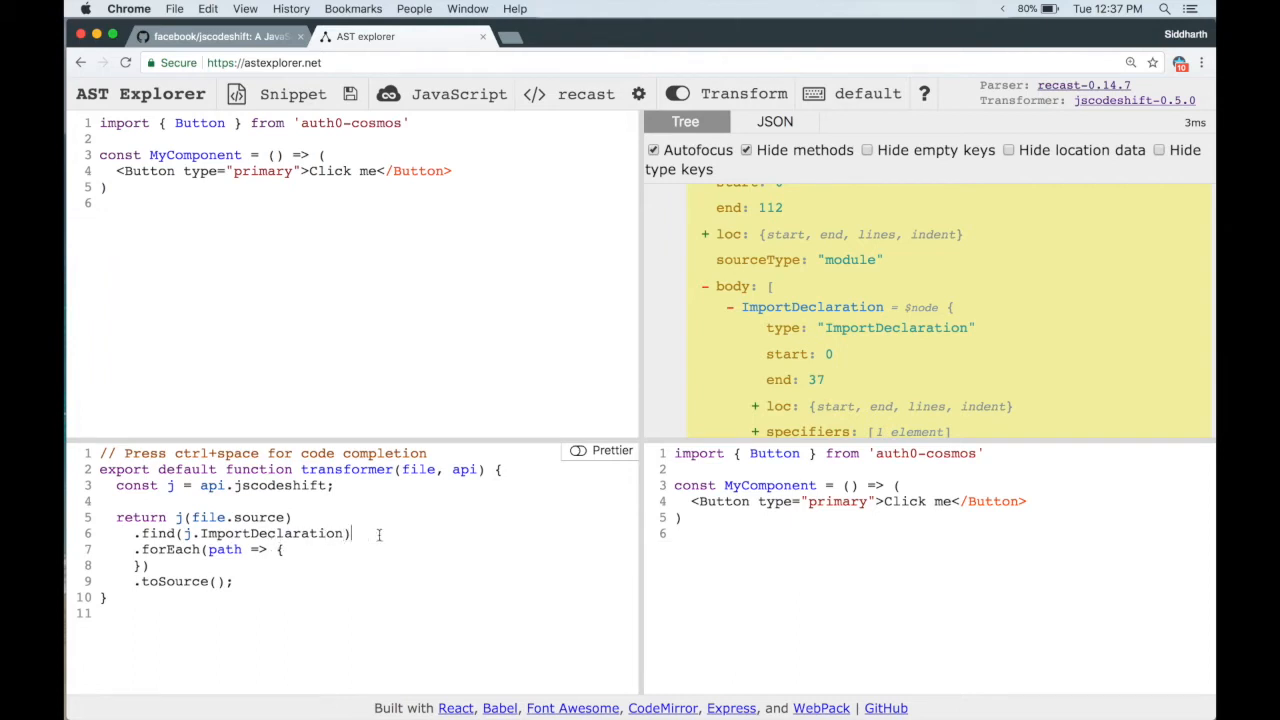
pyautogui.scroll(-3)
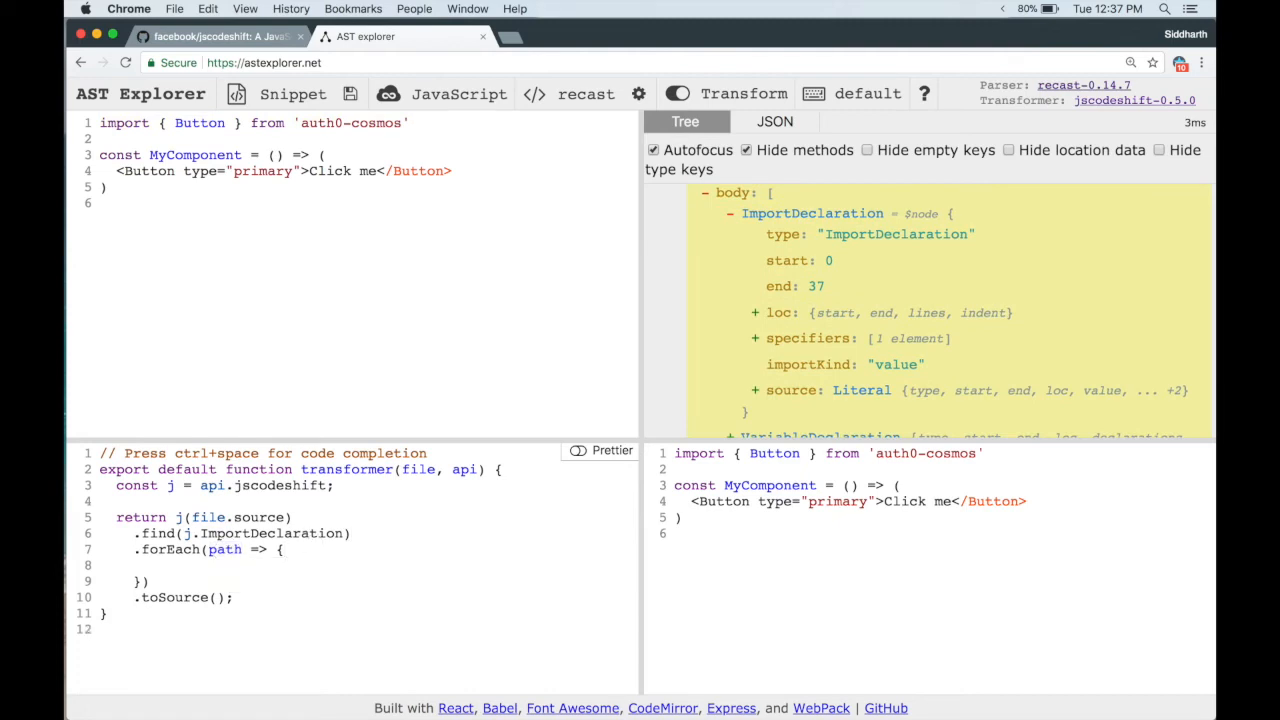
pyautogui.write('console.log(')
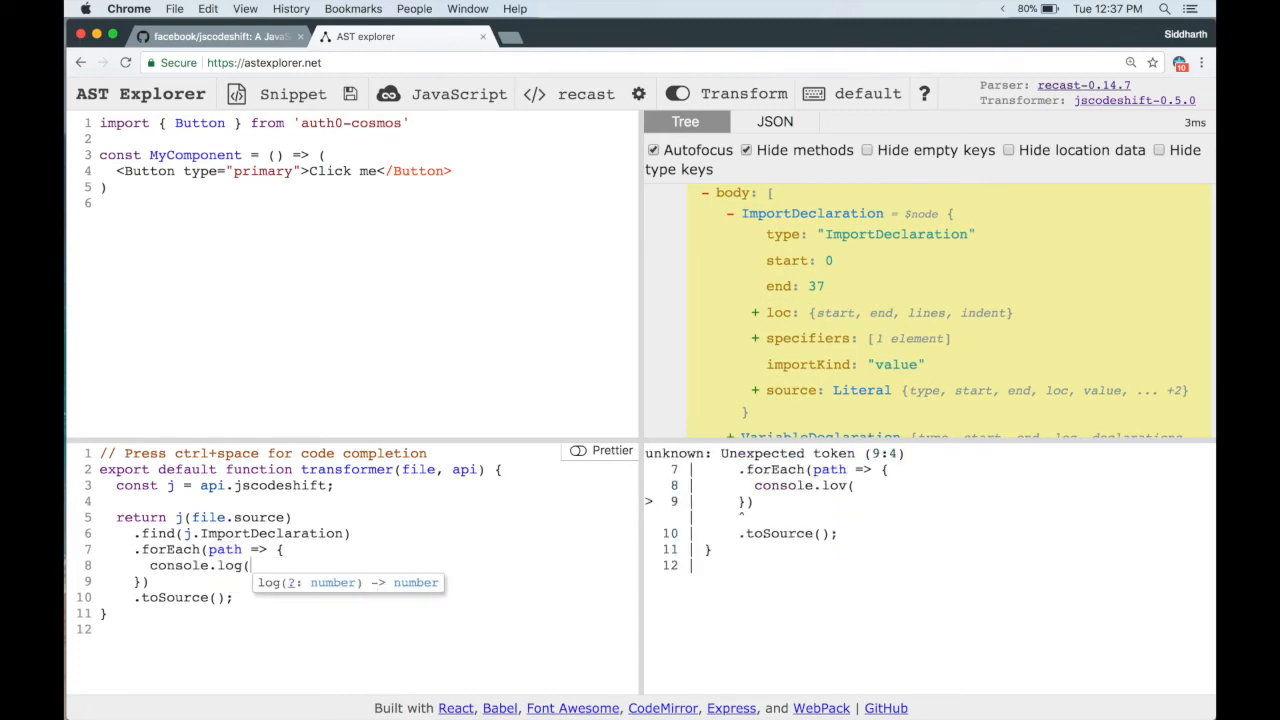
pyautogui.write('path.value)')
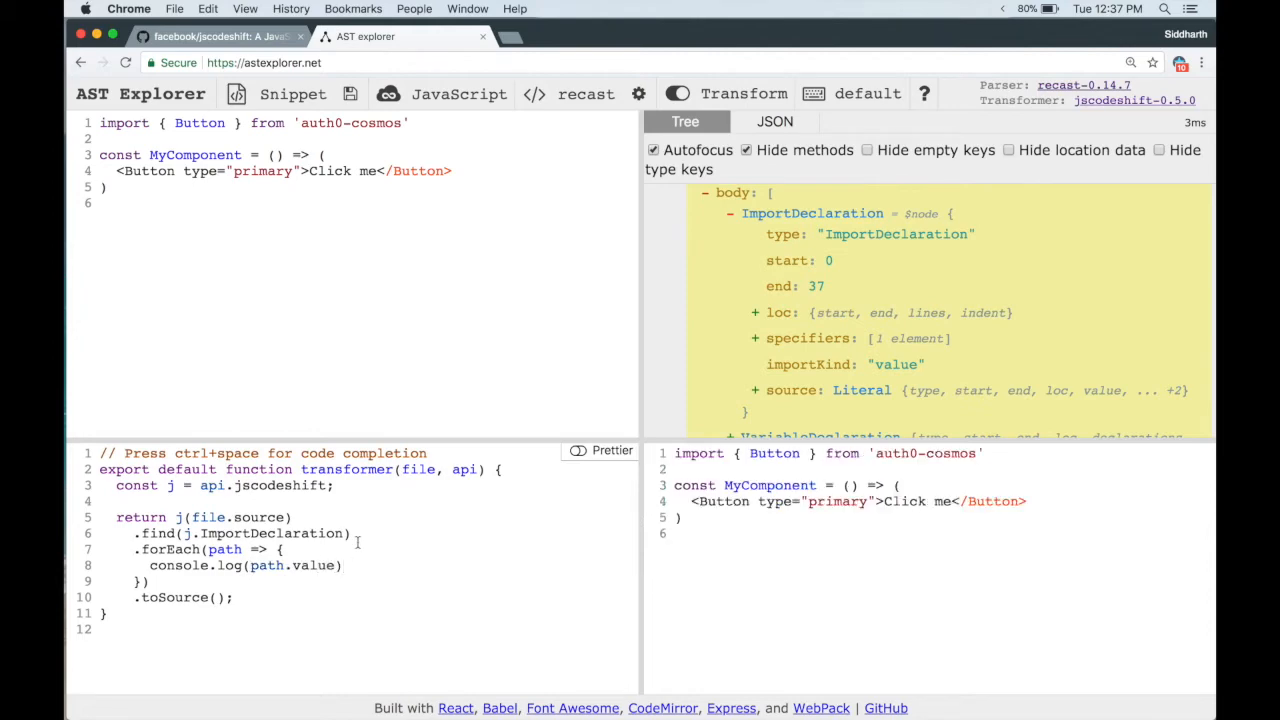
pyautogui.moveTo(537, 317)
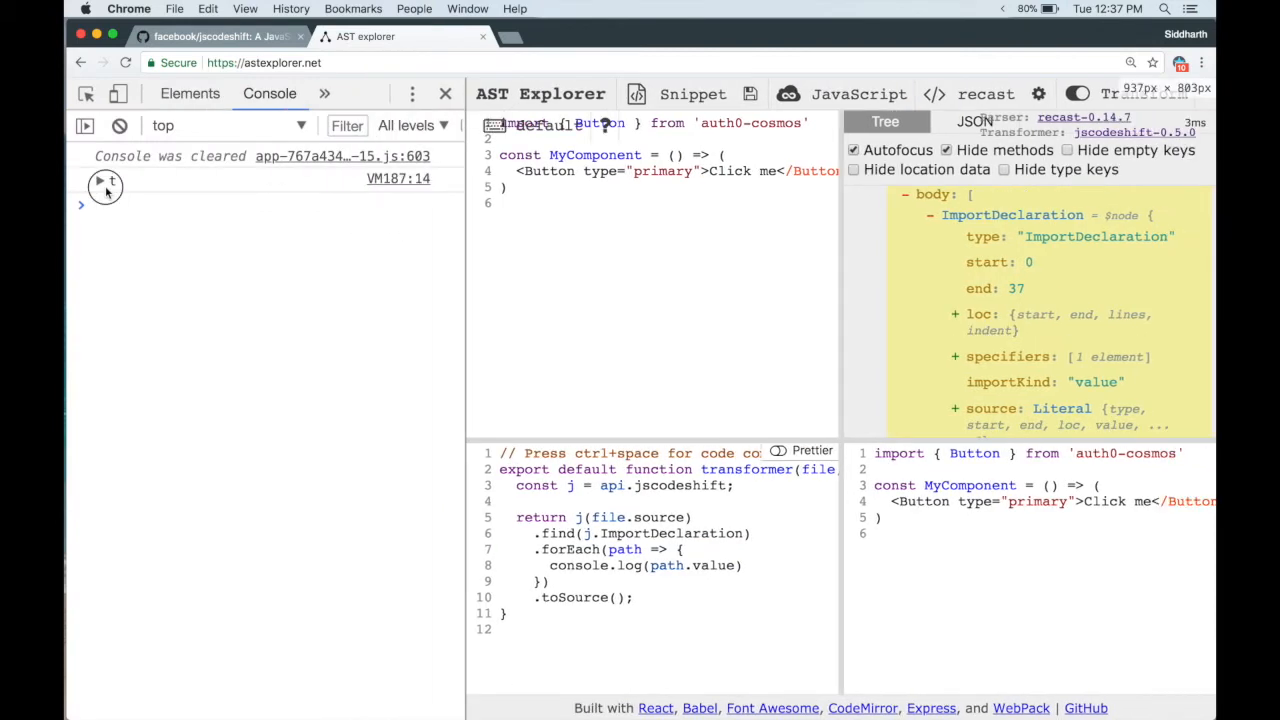
# Expand the logged ImportDeclaration object in the console, then close DevTools
pyautogui.click(82, 204)
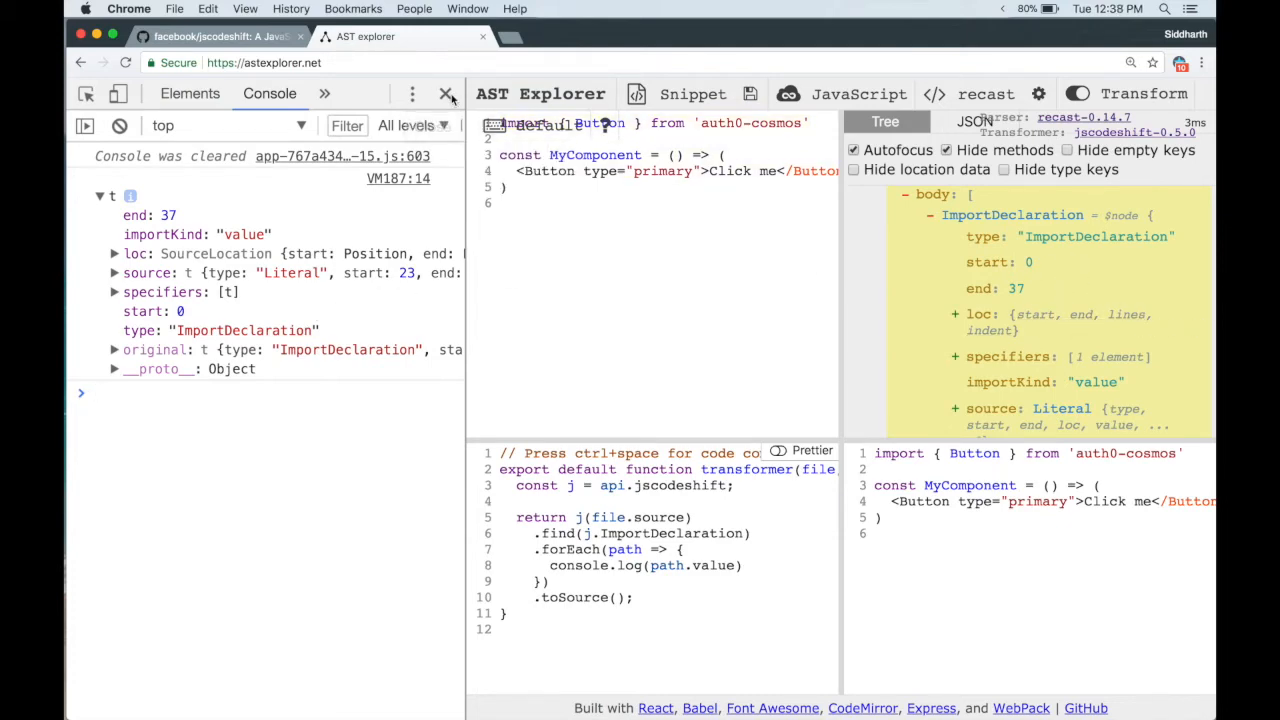
pyautogui.click(447, 93)
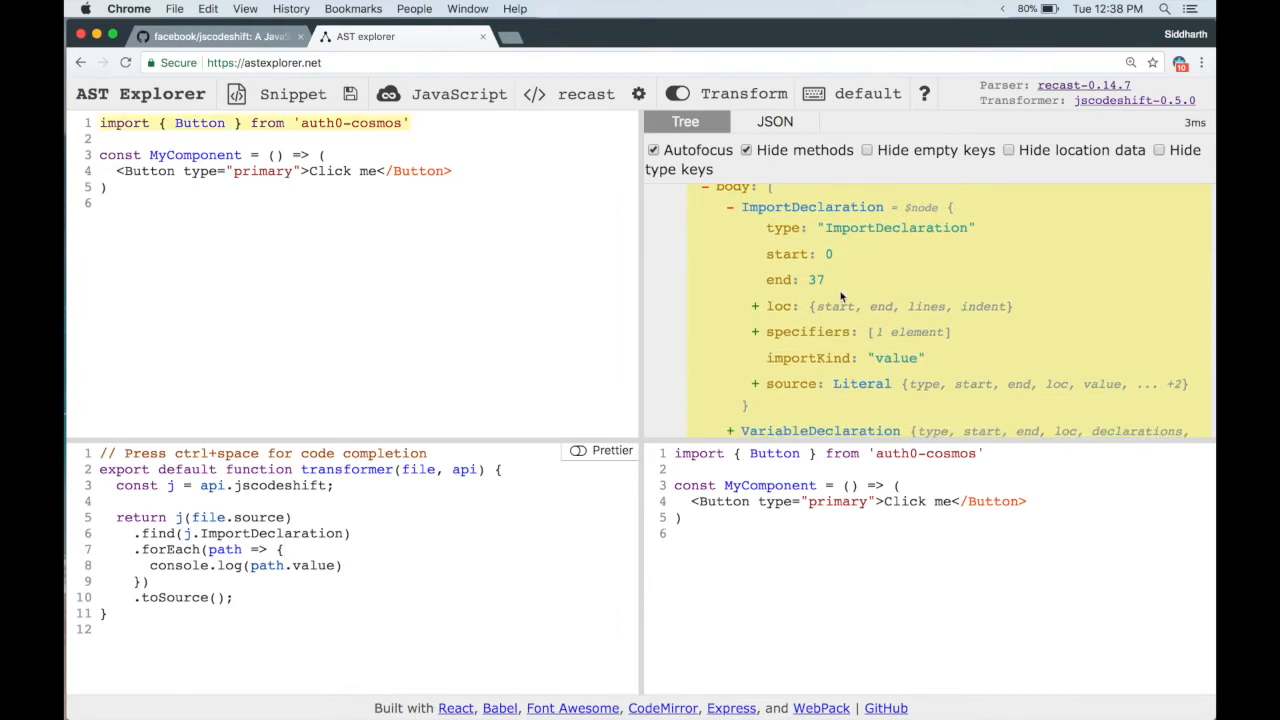
pyautogui.moveTo(757, 306)
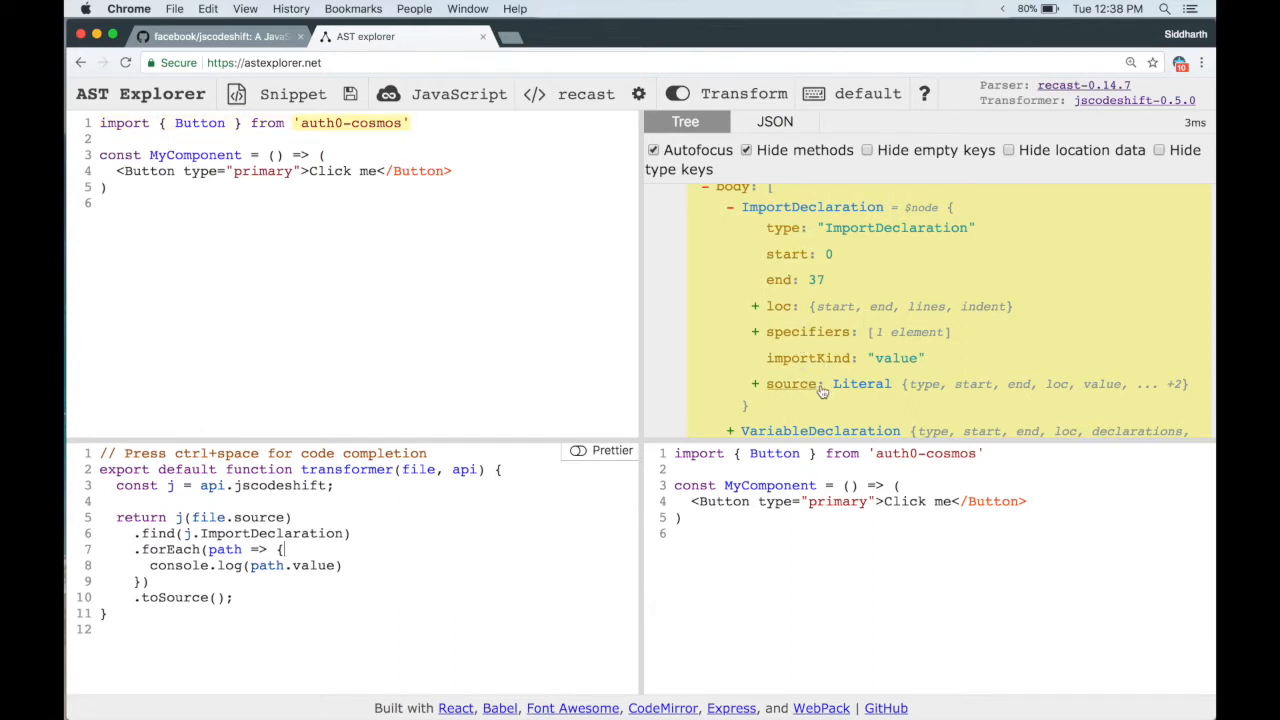
# Expand the import's 'source: Literal' node to show its value 'auth0-cosmos'
pyautogui.click(791, 383)
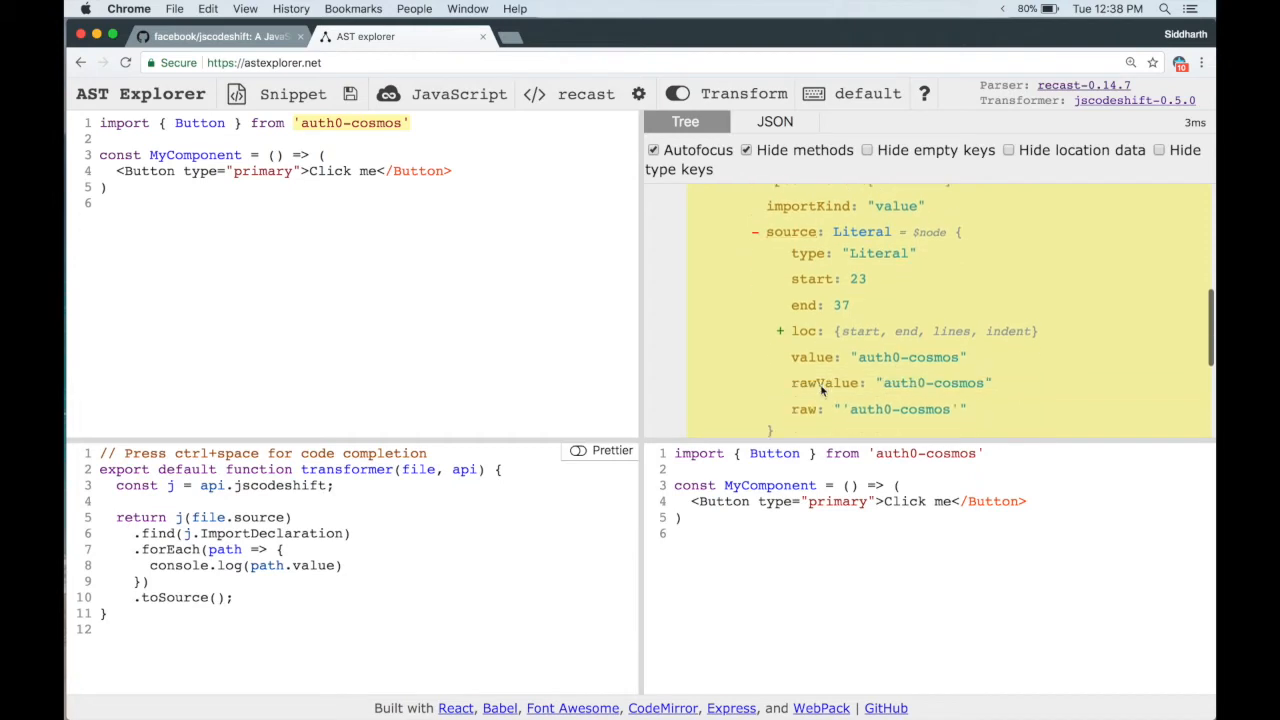
pyautogui.moveTo(963, 356)
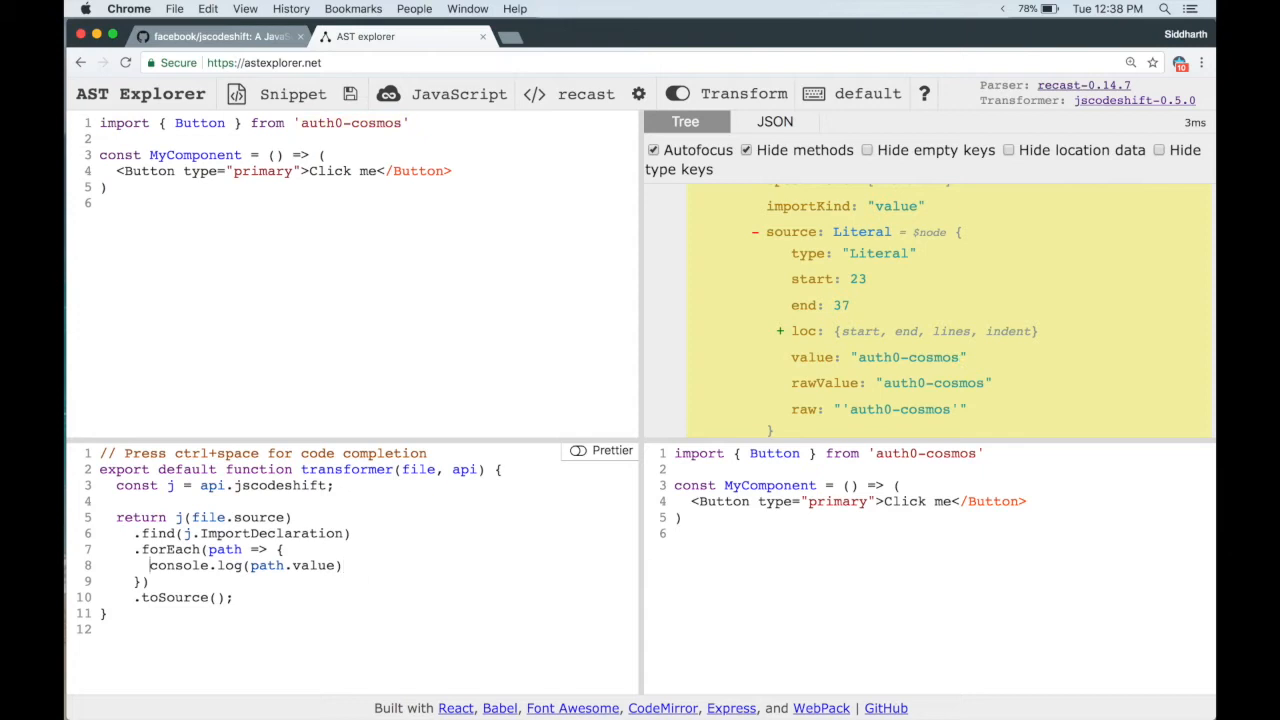
pyautogui.write('if (path.val')
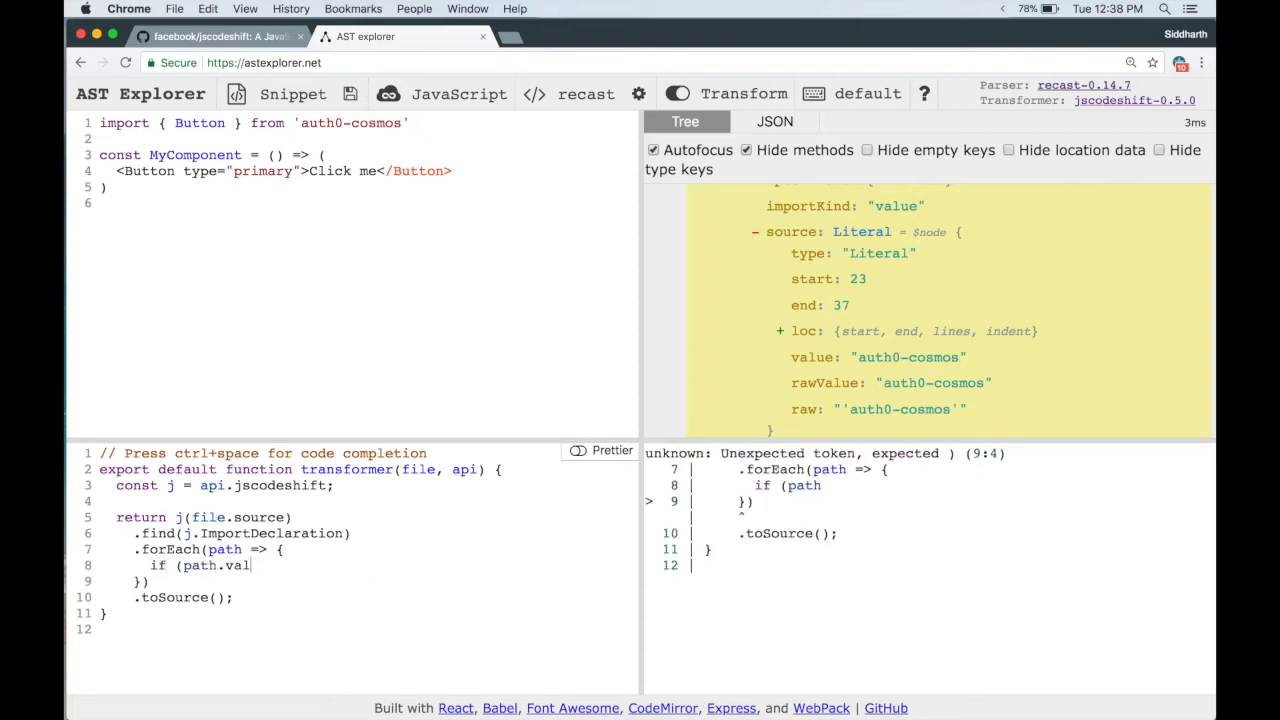
pyautogui.write('ue.source')
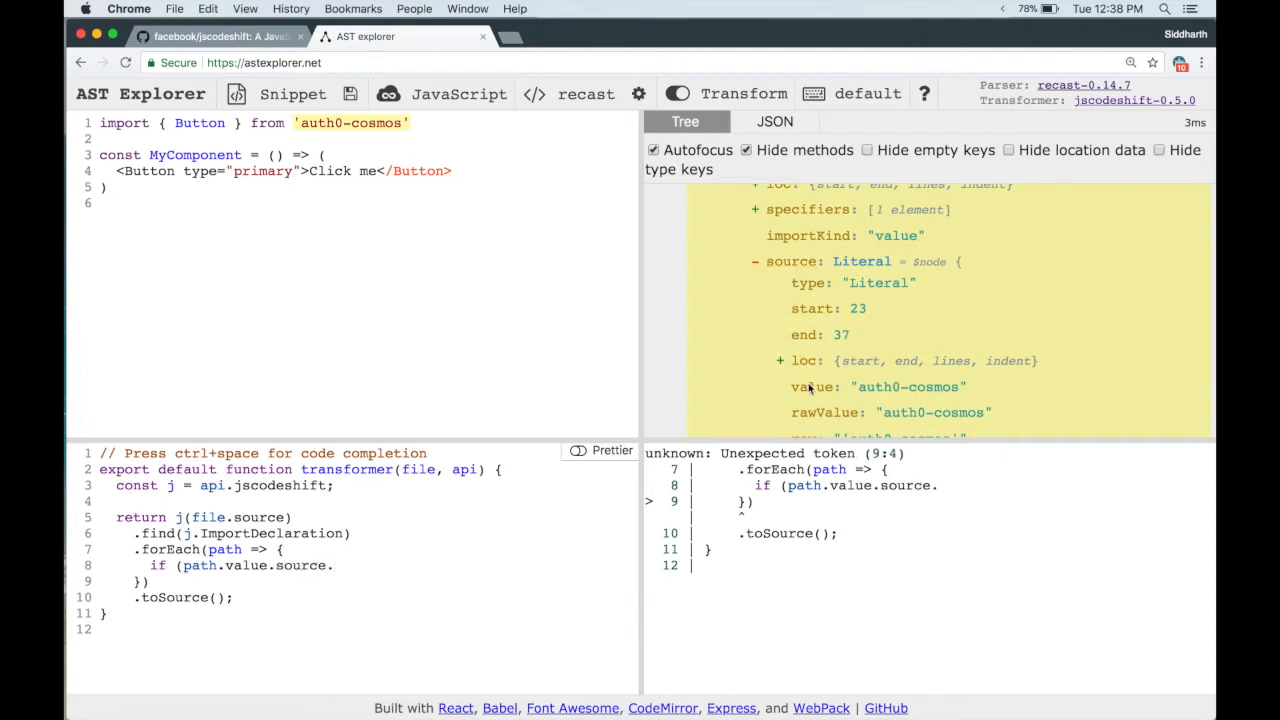
pyautogui.write(".value === '")
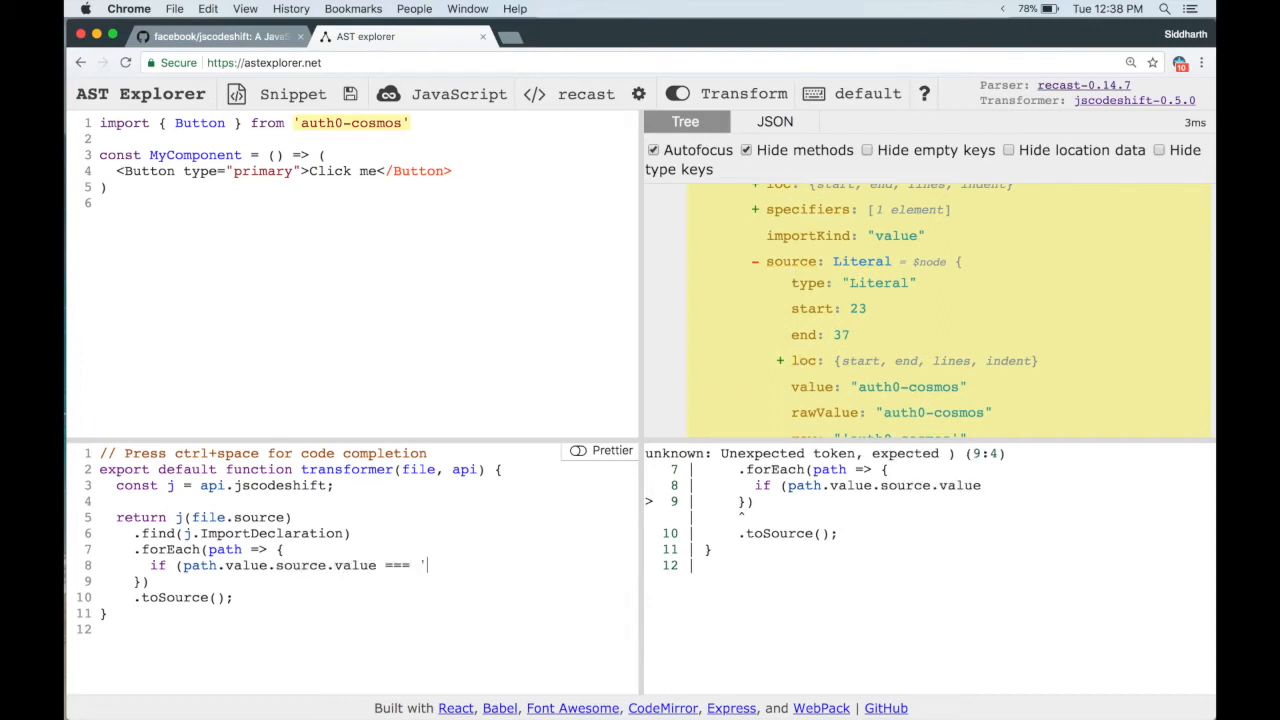
pyautogui.write("'auth0-")
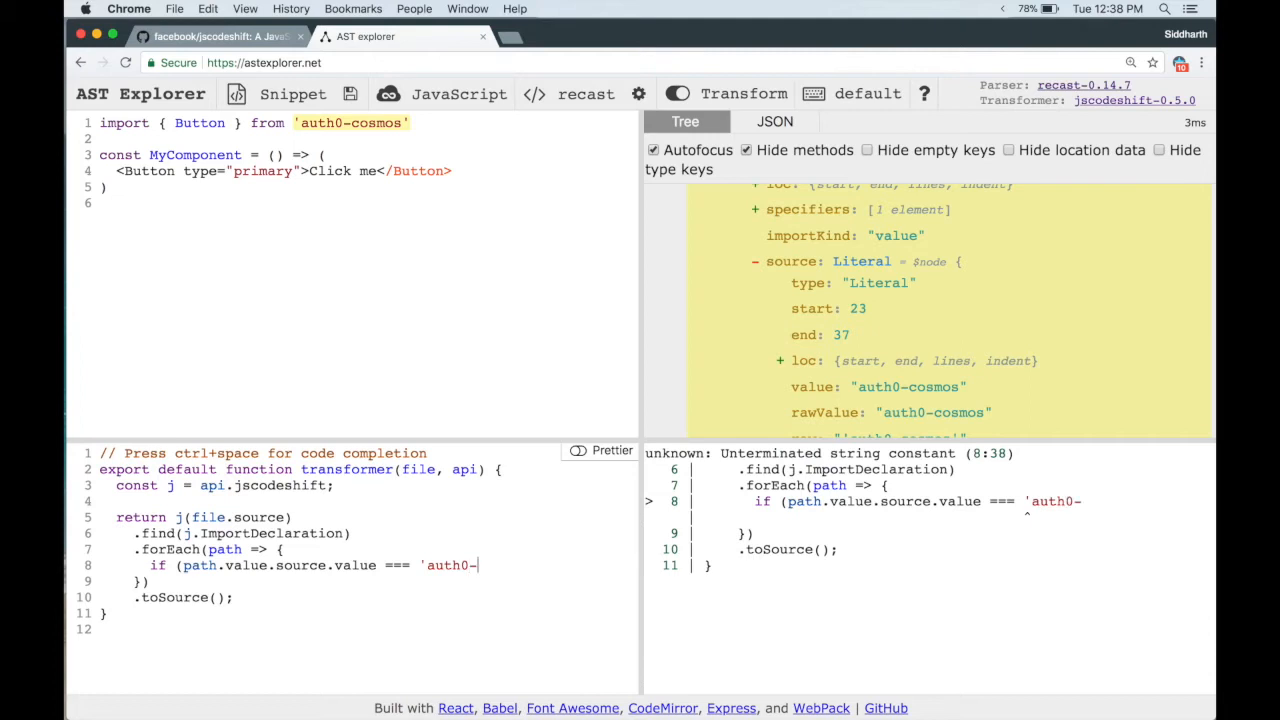
pyautogui.write("cosmos') {}")
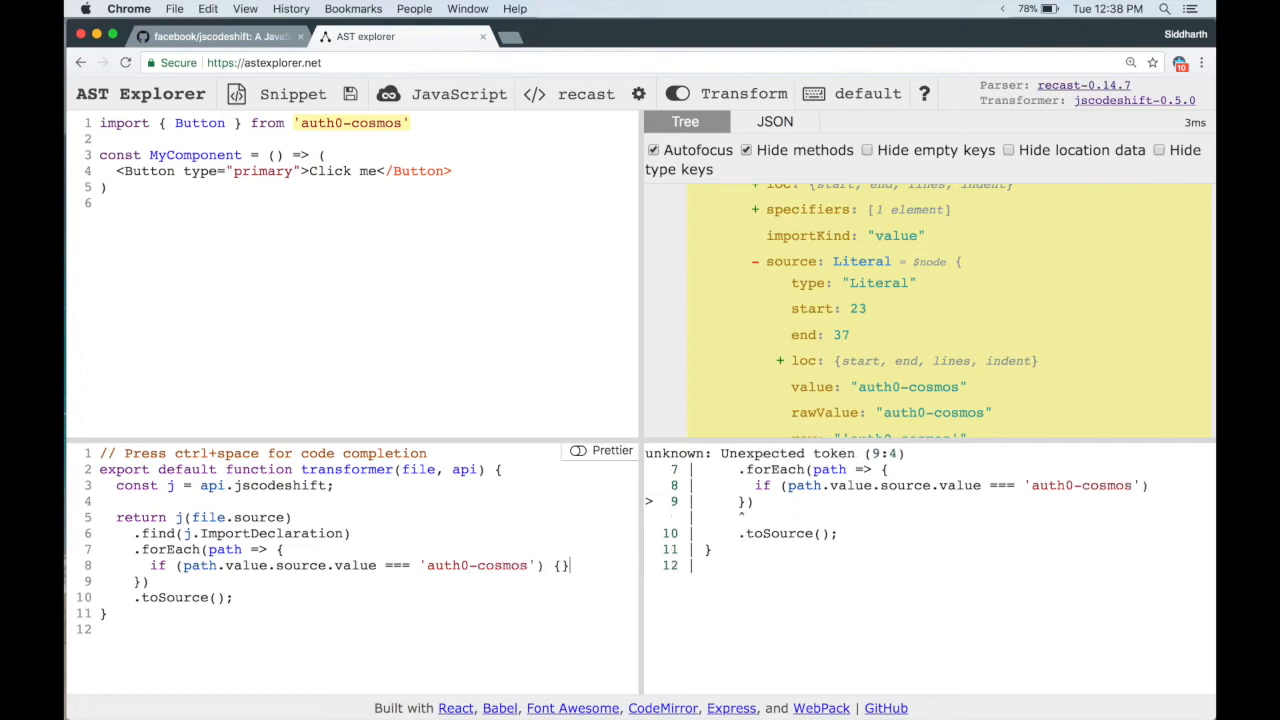
pyautogui.write("path.value.source.value = '@aut")
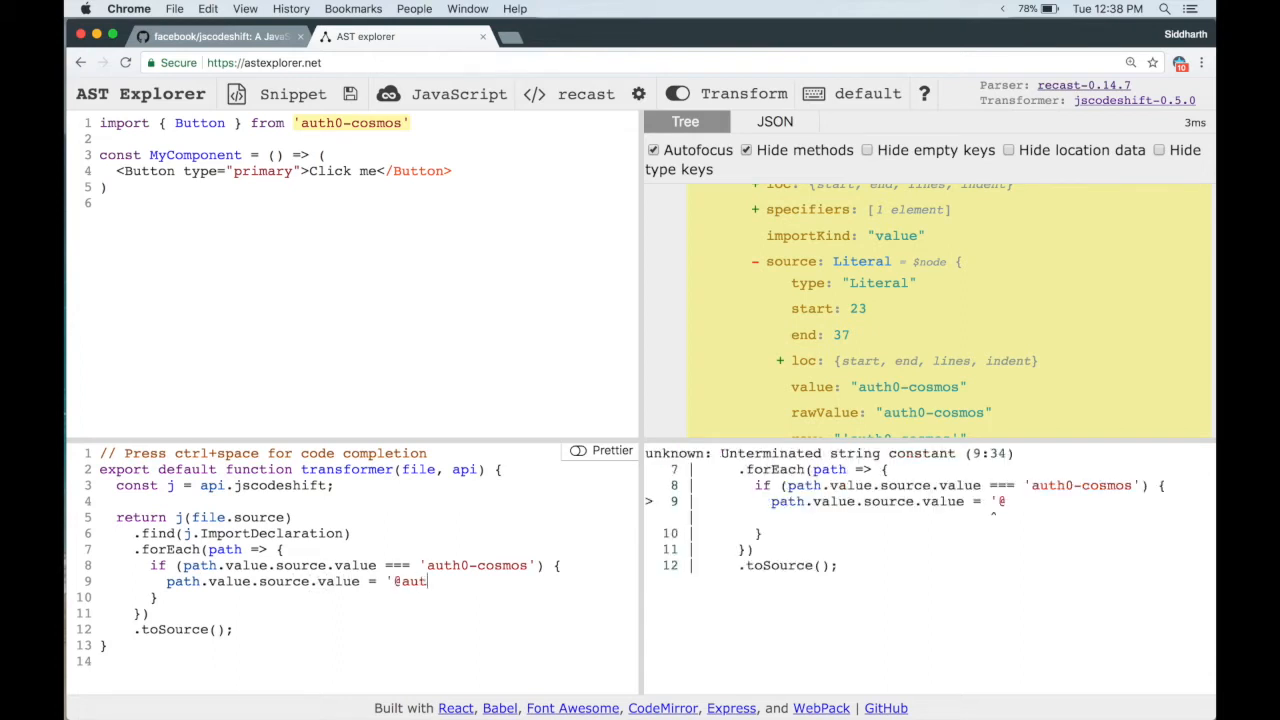
pyautogui.write('h0/cosmos')
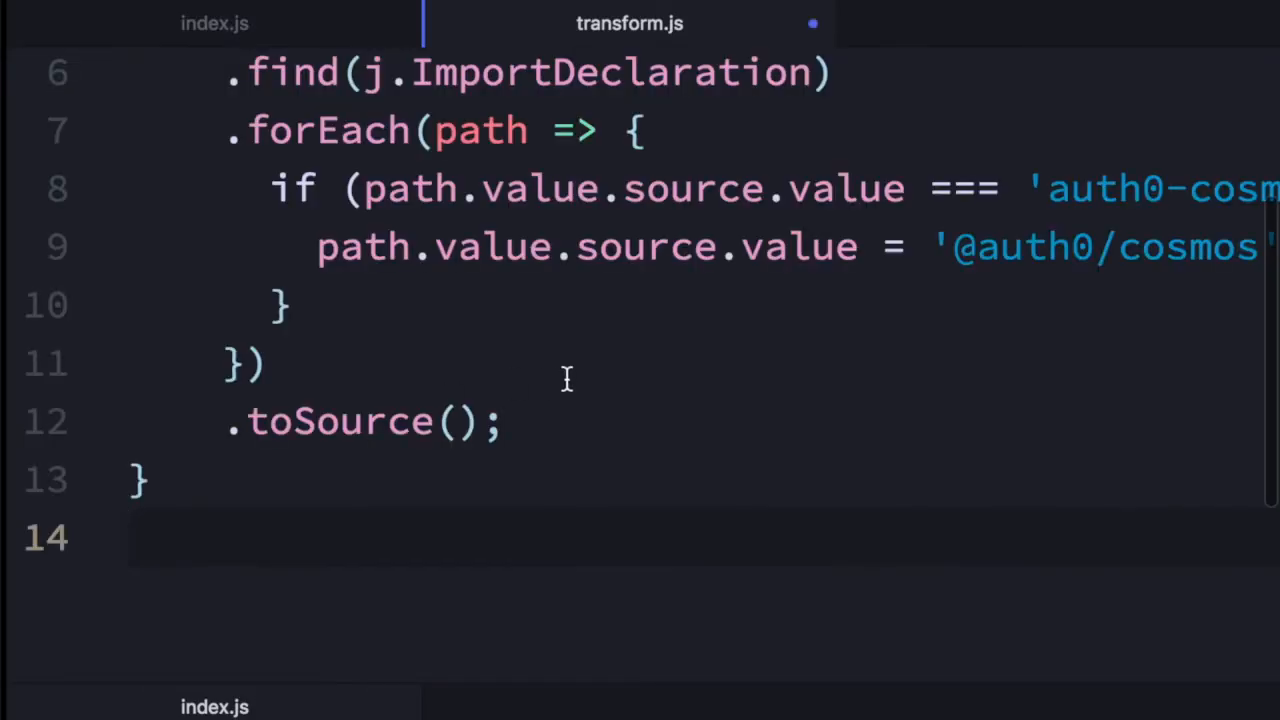
# Switch to VS Code to place the finished transform code in transform.js
pyautogui.click(629, 23)
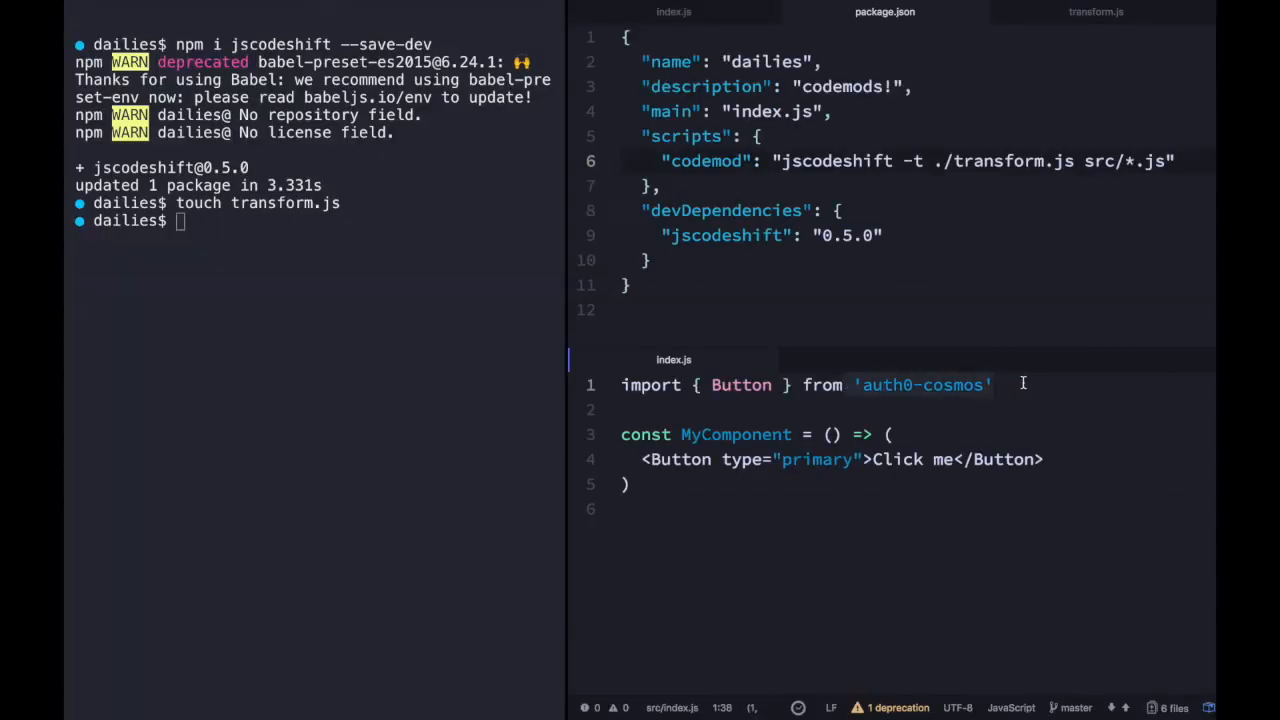
# Run 'npm run codemod' in the terminal
pyautogui.write('npm run co')
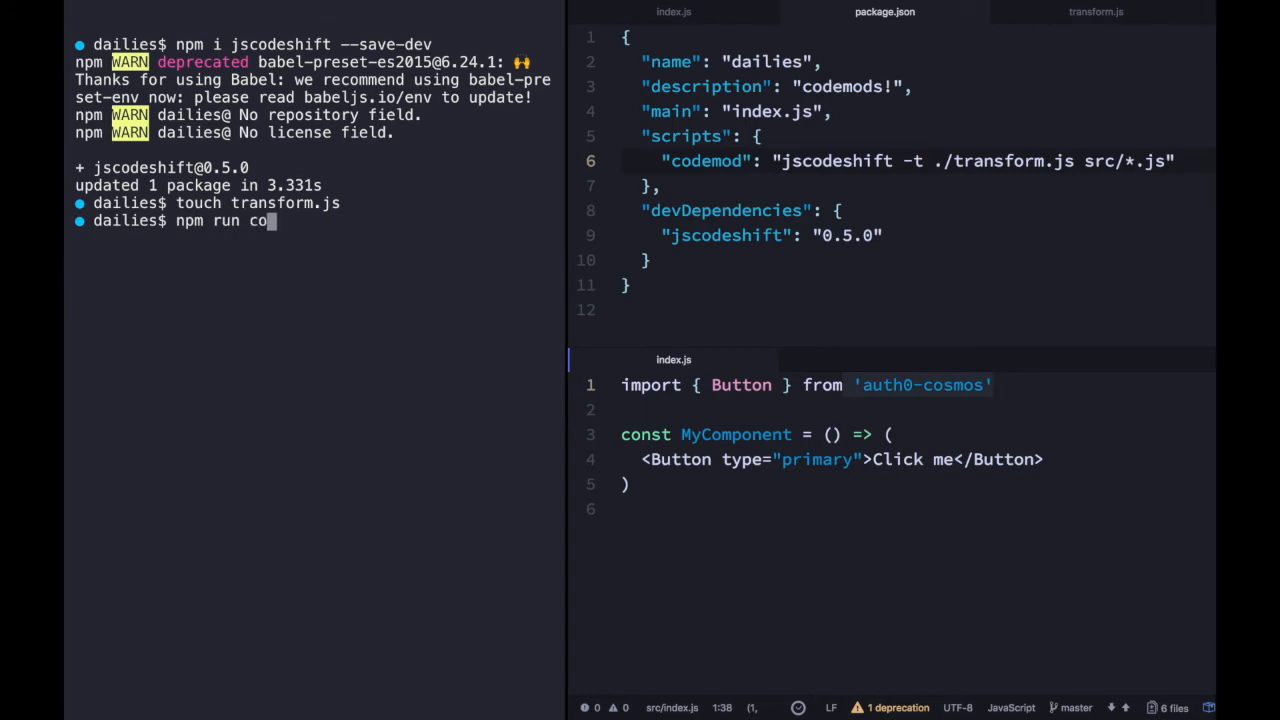
pyautogui.write('demod')
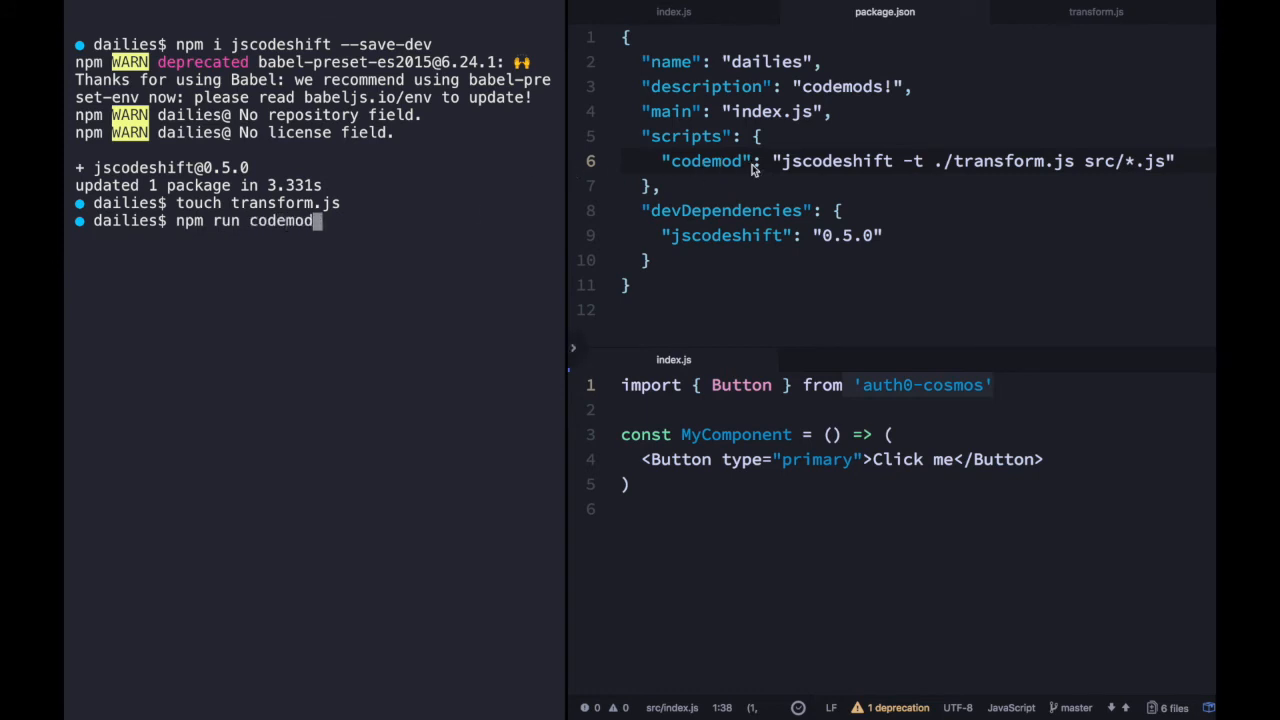
pyautogui.press('Return')
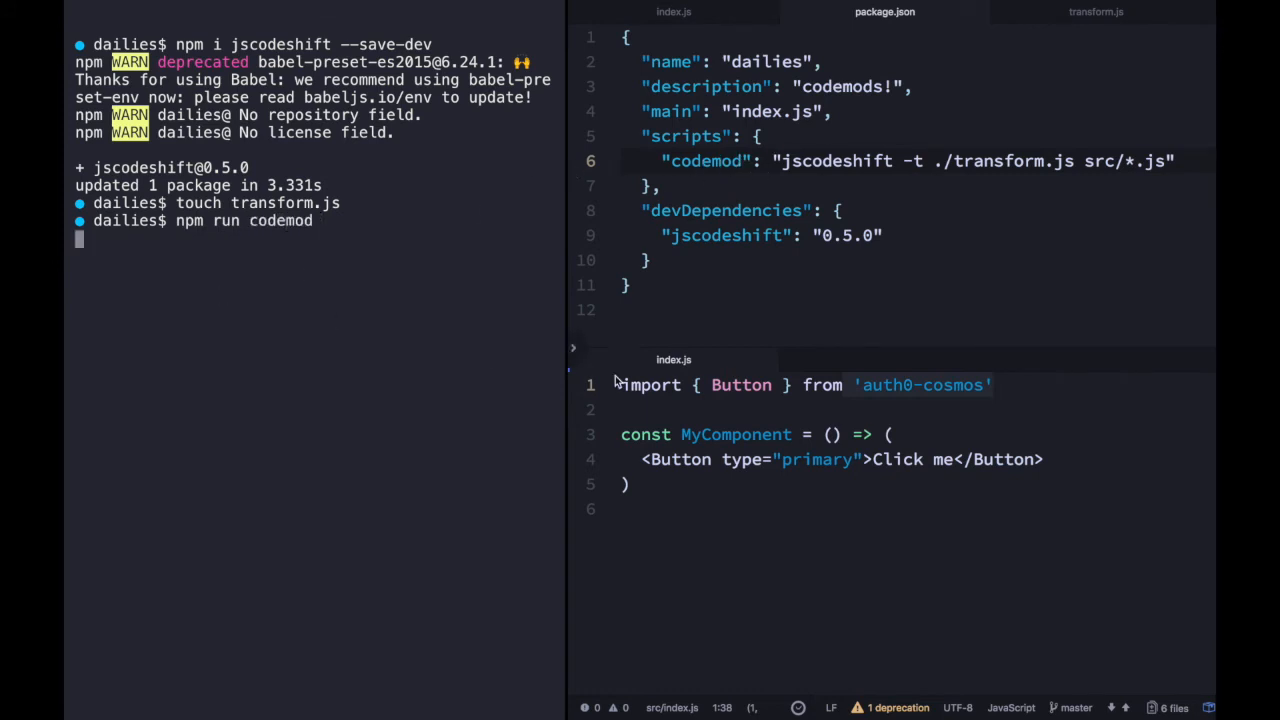